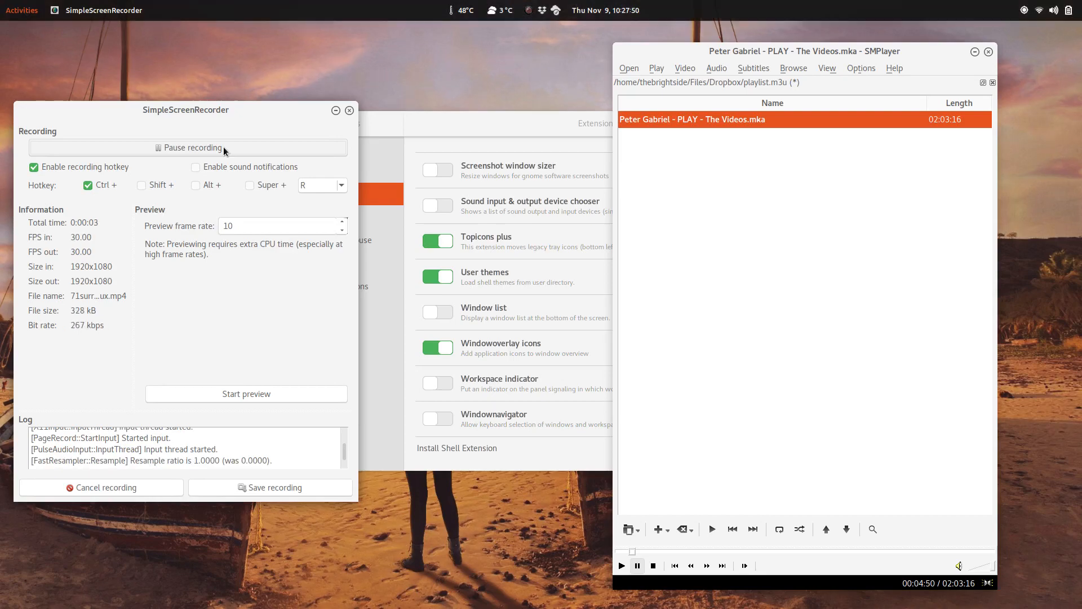
Step: Search the GNOME overview for 'pavucontrol' to find PulseAudio Volume Control
click(22, 10)
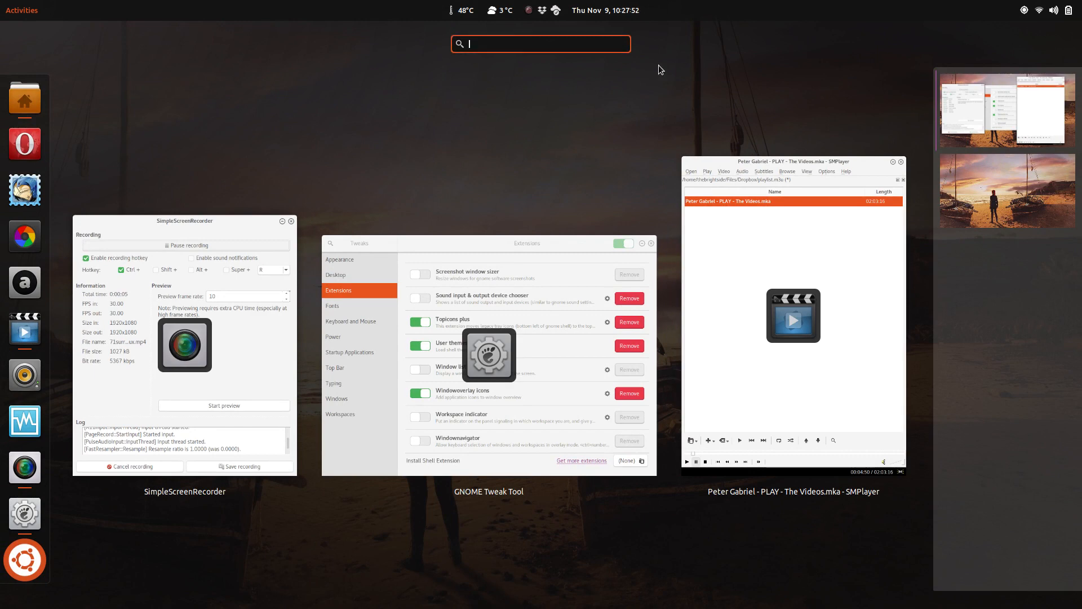
text(pavucontrol)
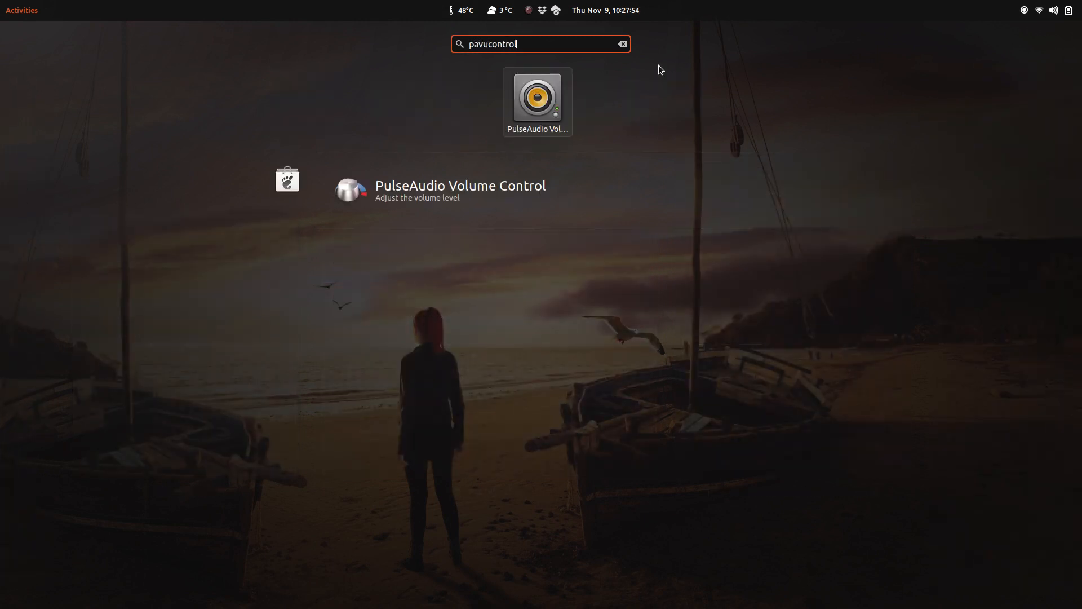
mouse_move(524, 110)
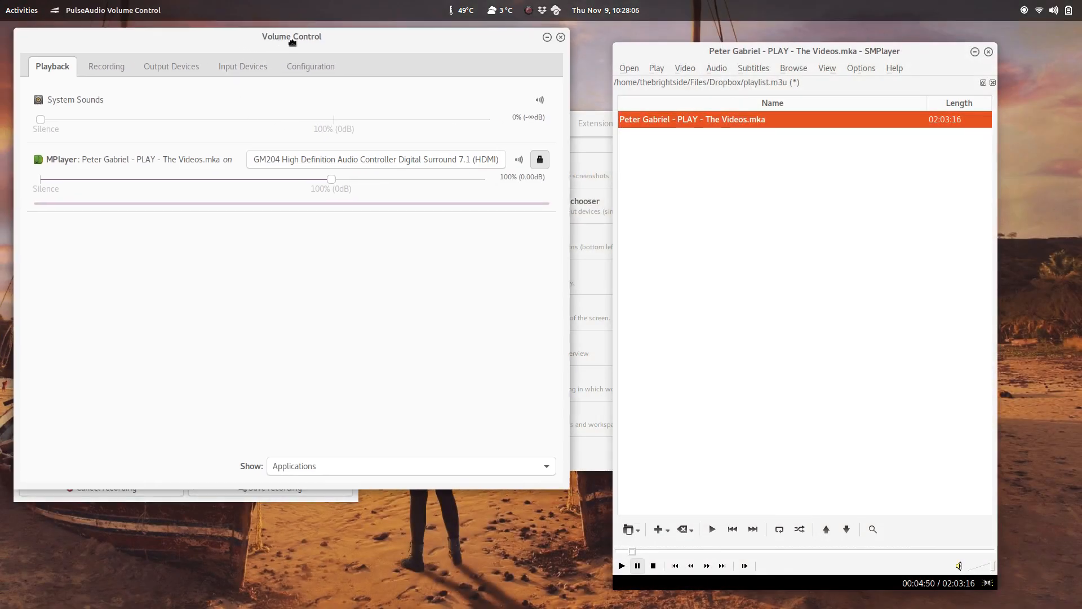
Step: Centre the mixer window and show the Configuration settings for the built-in sound card
drag(291, 36, 443, 75)
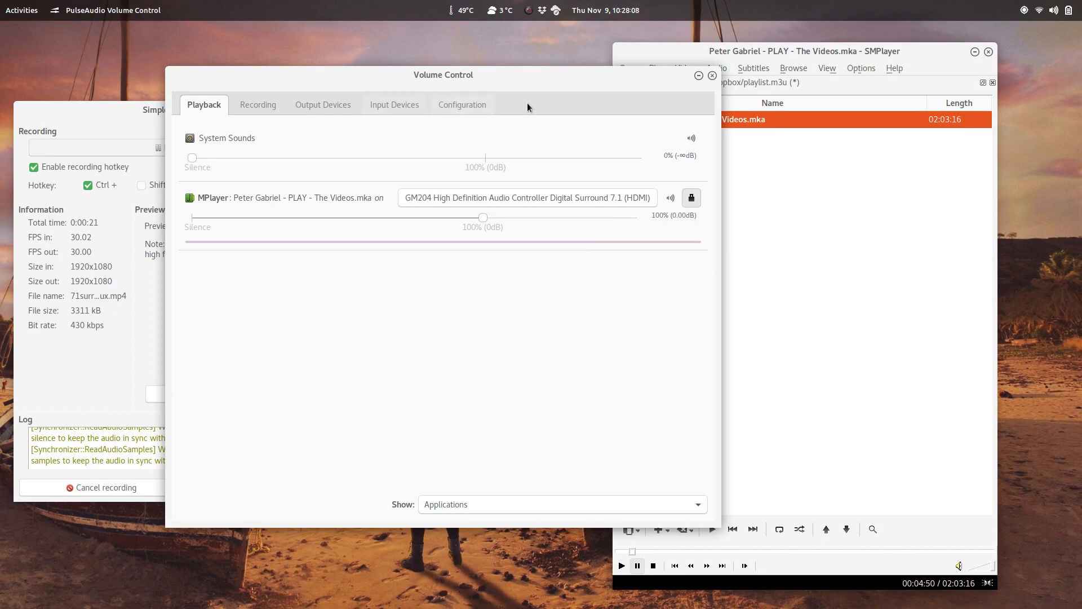
click(461, 103)
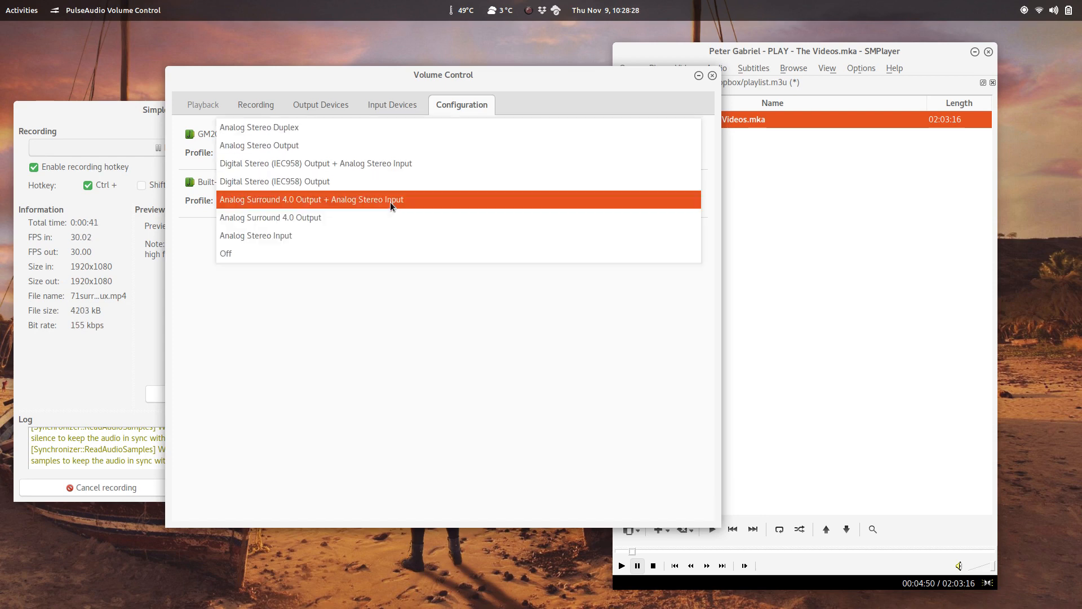
Step: Choose Analog Surround 4.0 Output + Analog Stereo Input and set the internal microphone's left and right channels to 90%
click(392, 103)
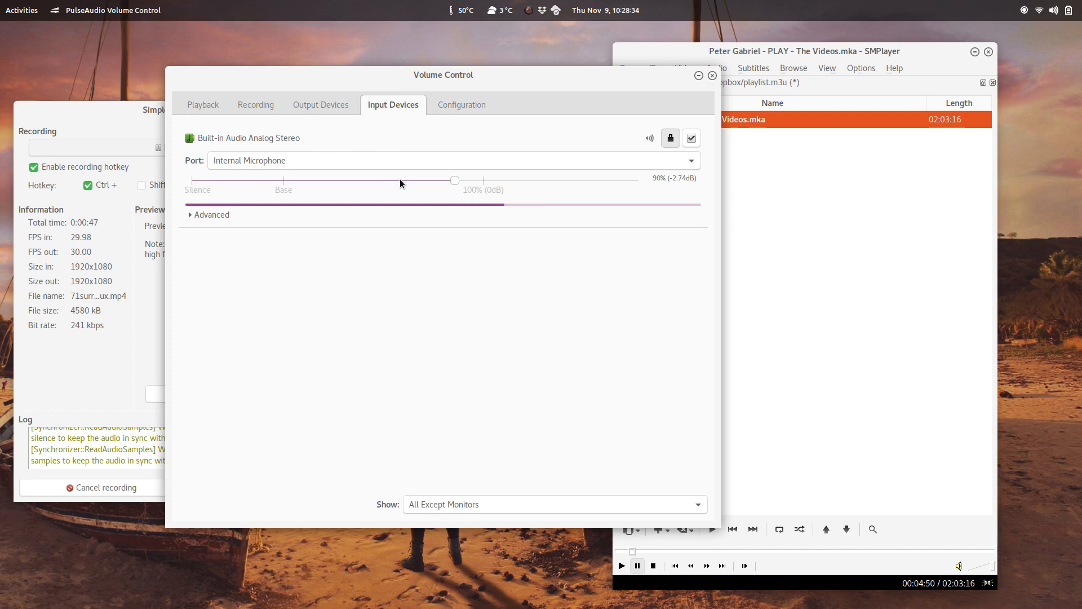
drag(455, 181, 308, 181)
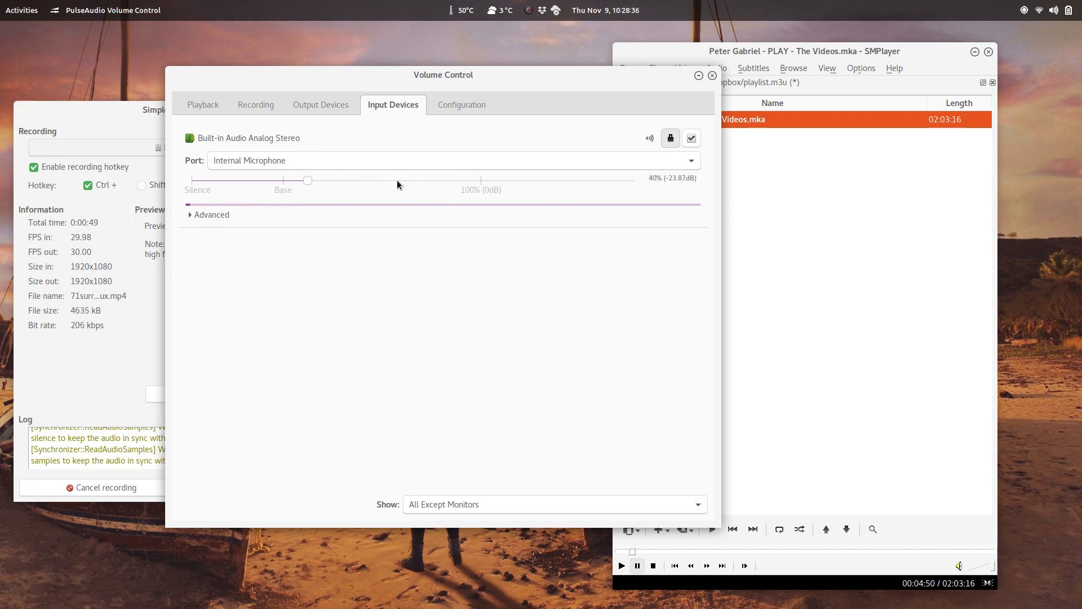
drag(306, 180, 454, 181)
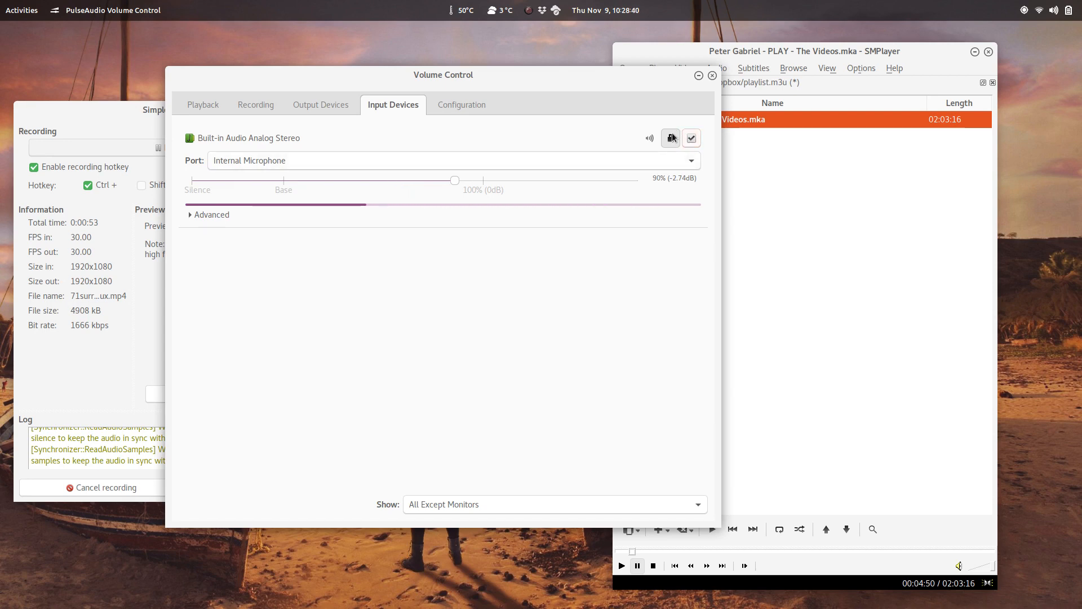
click(669, 137)
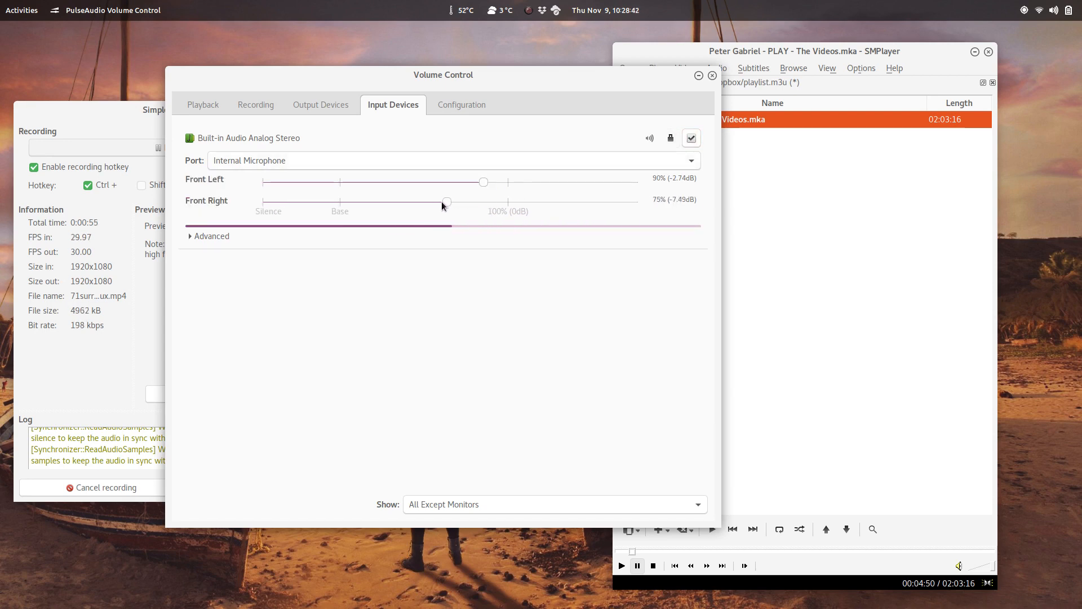
click(670, 138)
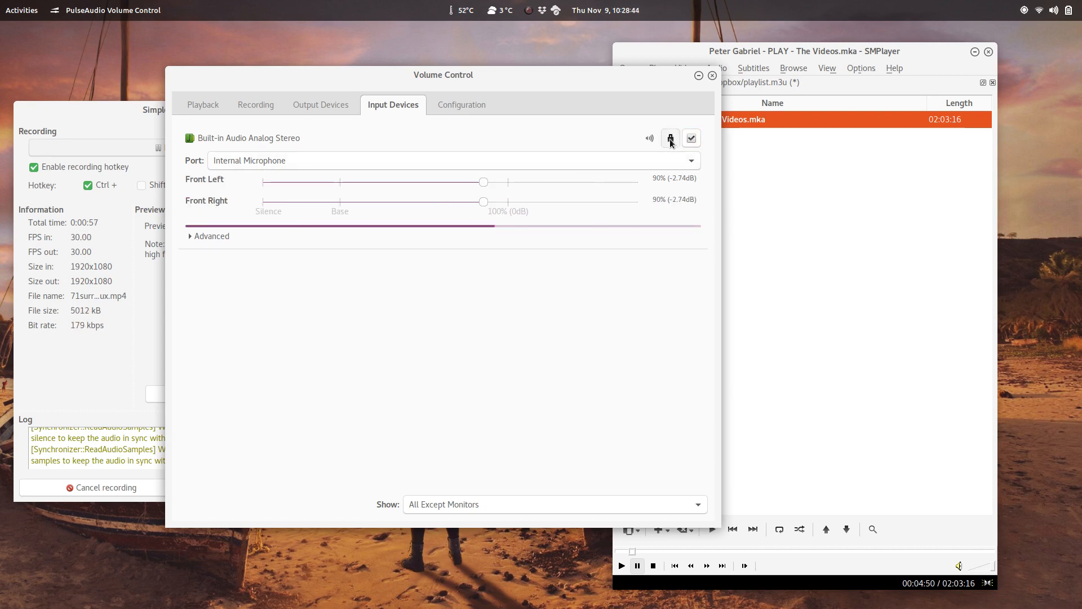
Step: On Output Devices, unlock the HDMI output's eight channels at 100%, then lock them together again
click(321, 104)
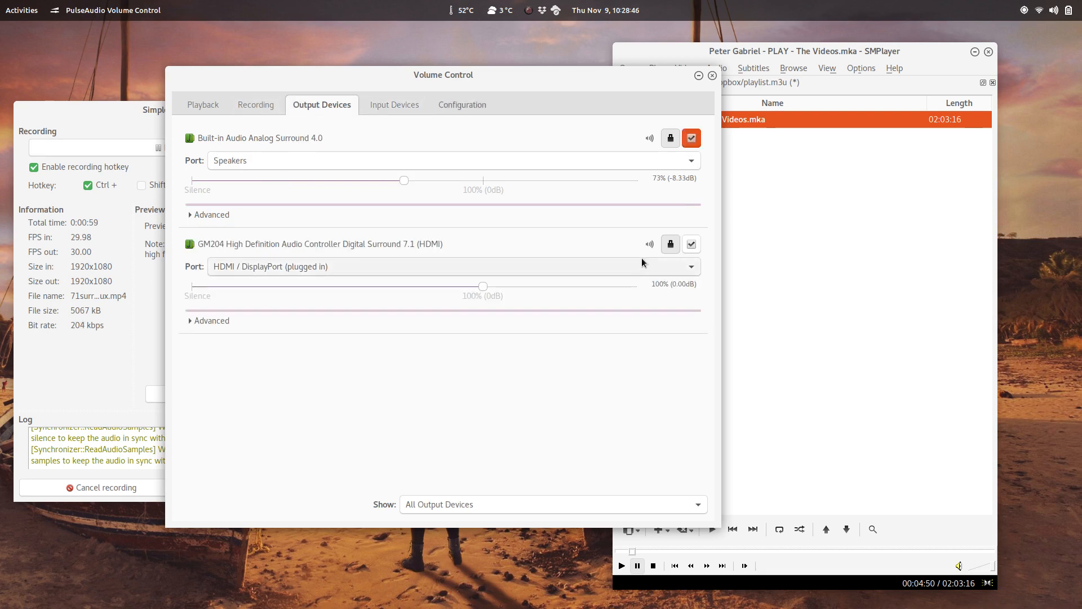
click(670, 243)
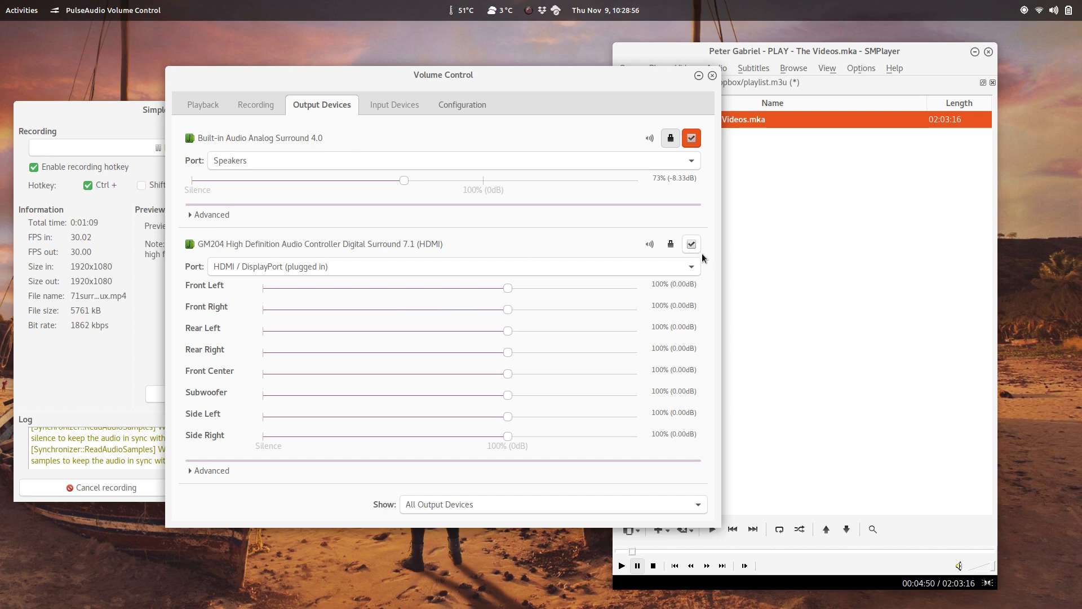
mouse_move(670, 245)
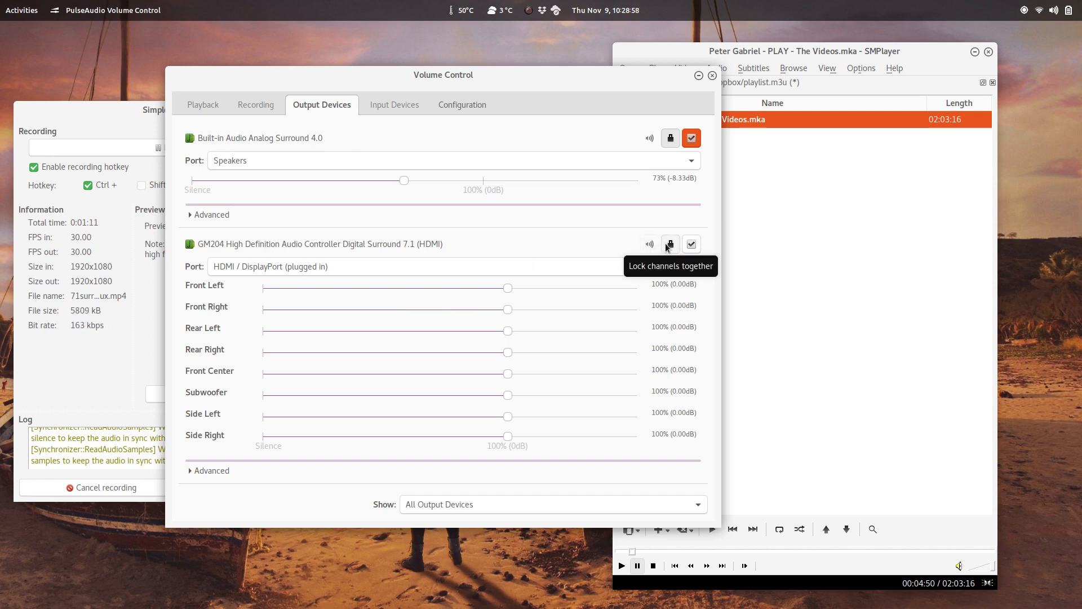
click(670, 243)
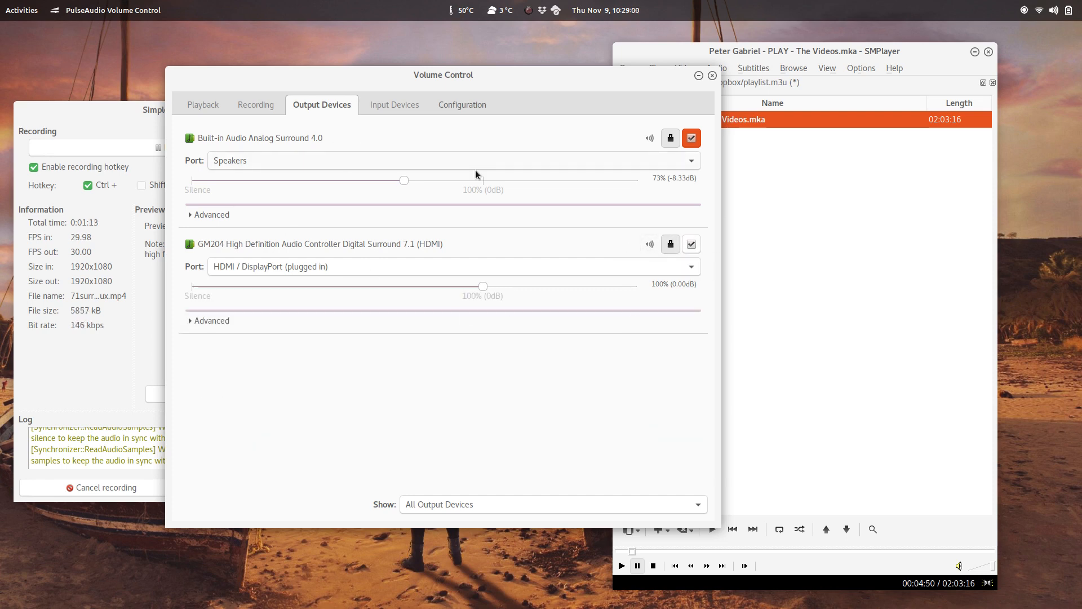
click(256, 104)
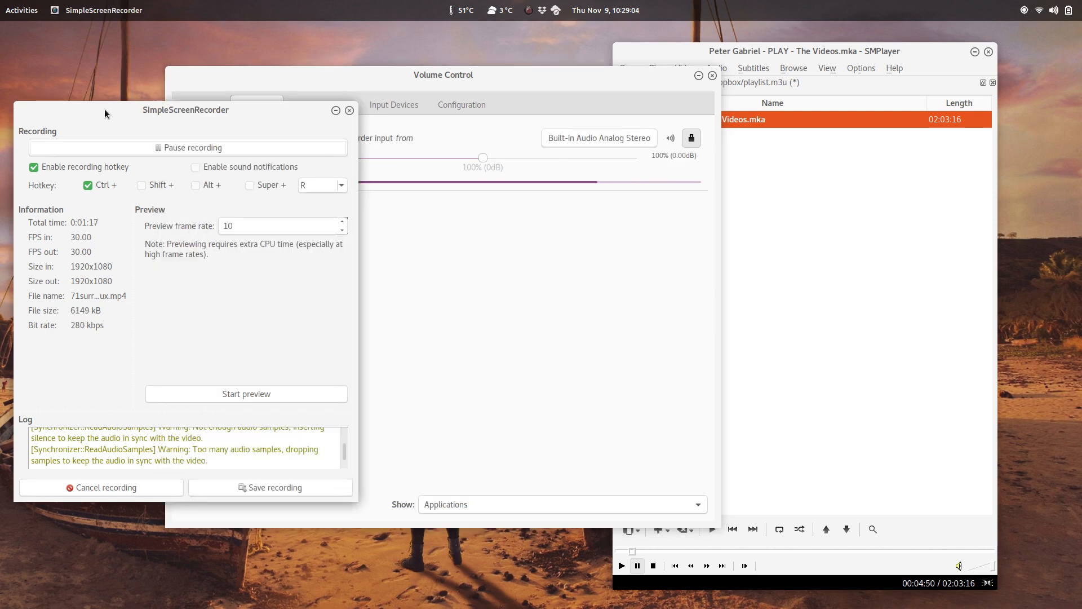
Step: Move the screen recorder window aside and show the playback streams with MPlayer at 100%
drag(185, 110, 205, 157)
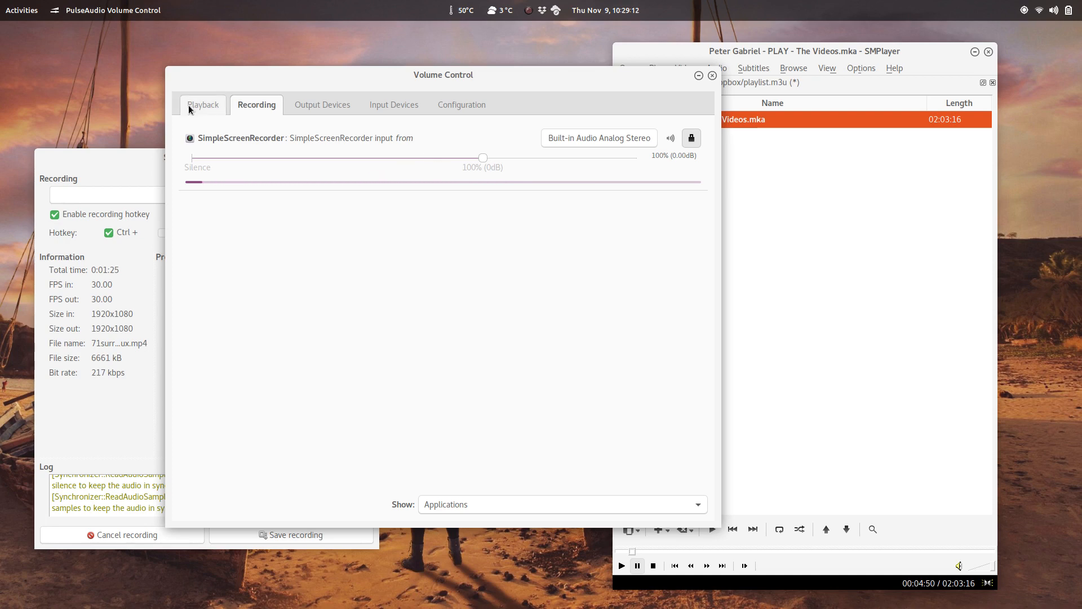
click(203, 103)
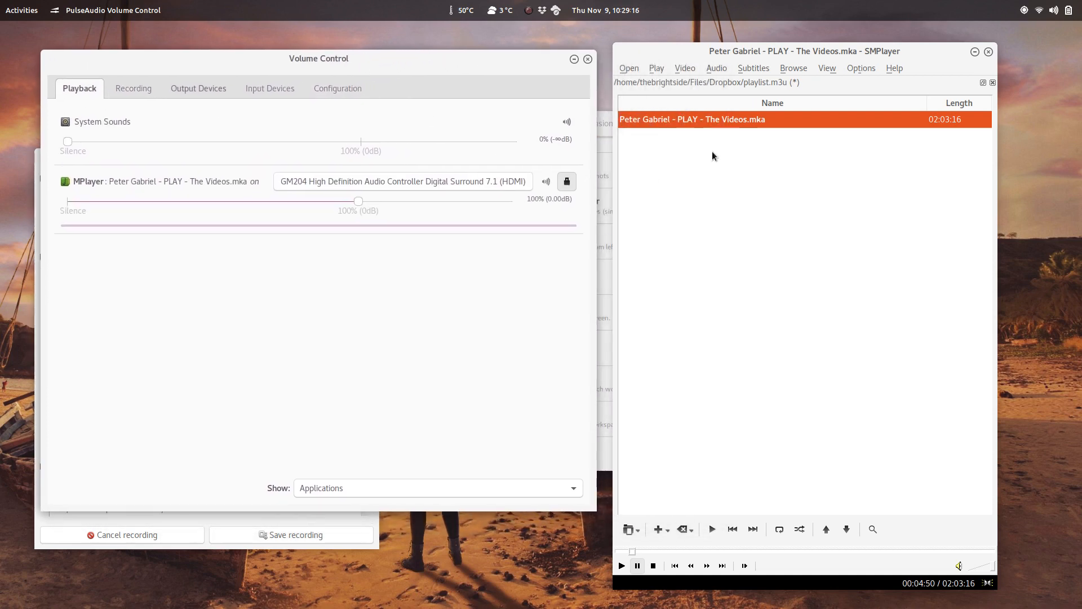
mouse_move(666, 125)
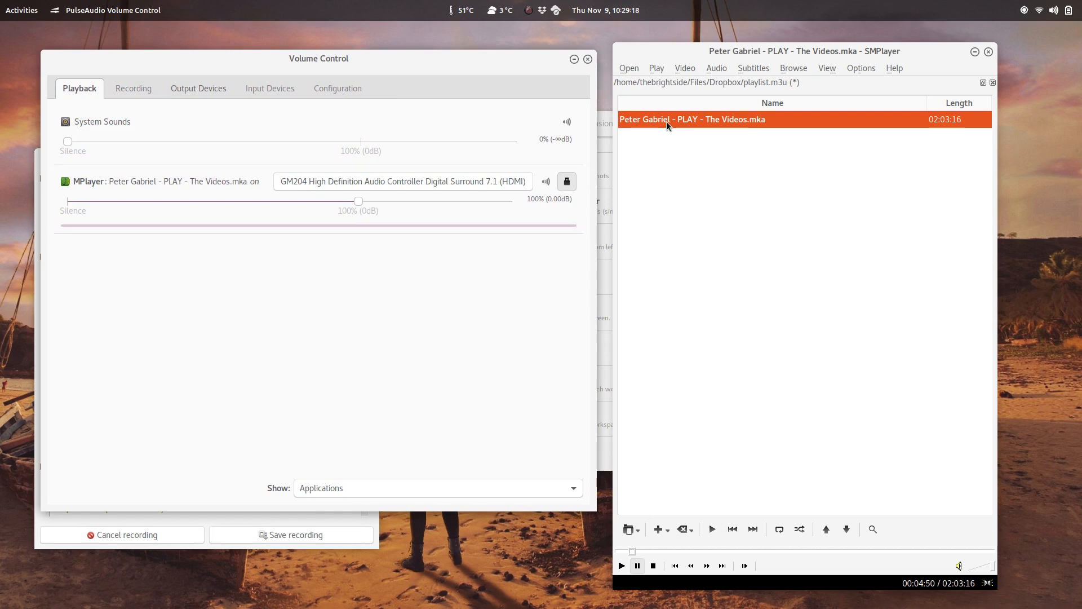
Step: Resume the Peter Gabriel - PLAY - The Videos track from the SMPlayer playlist
click(546, 182)
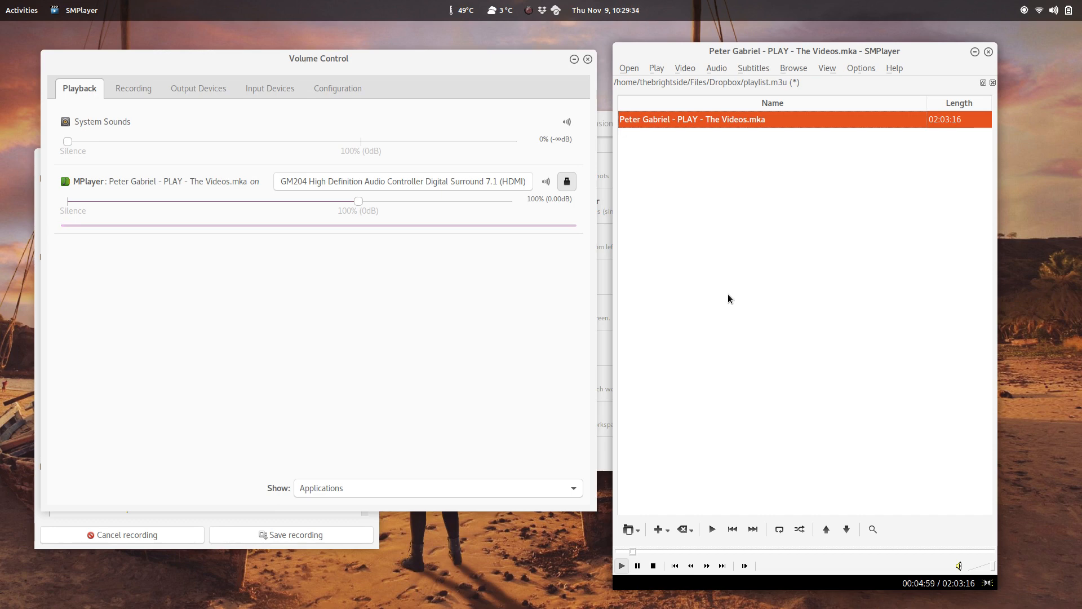
mouse_move(345, 332)
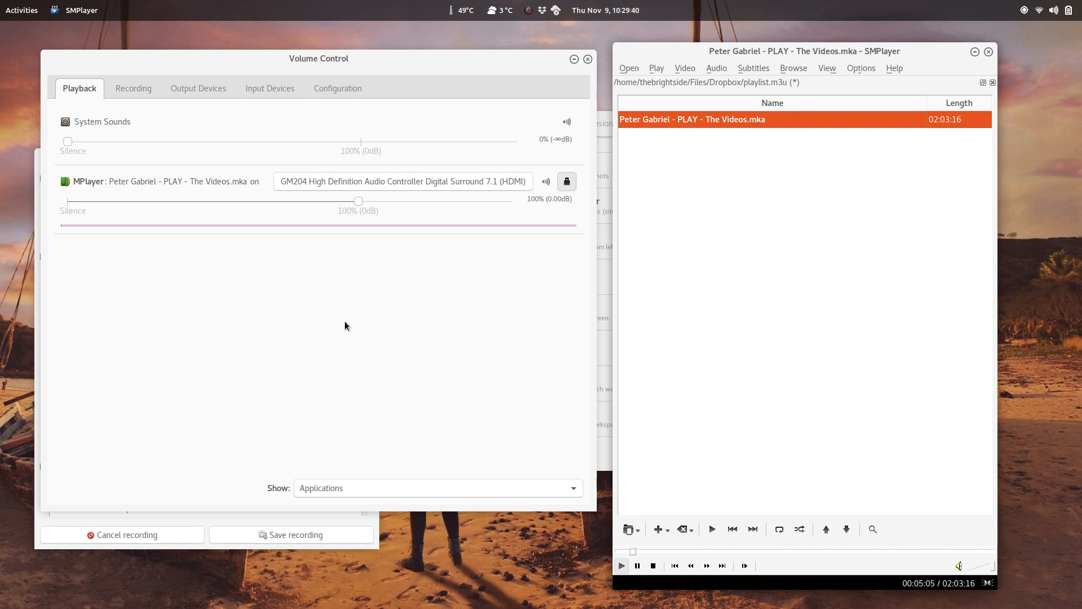
mouse_move(541, 232)
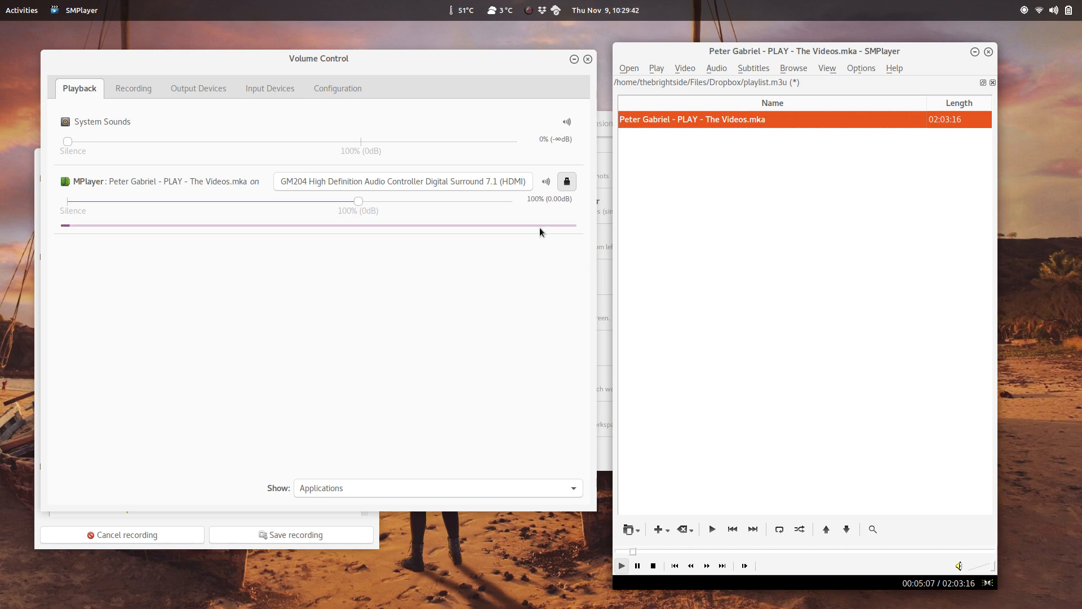
mouse_move(657, 241)
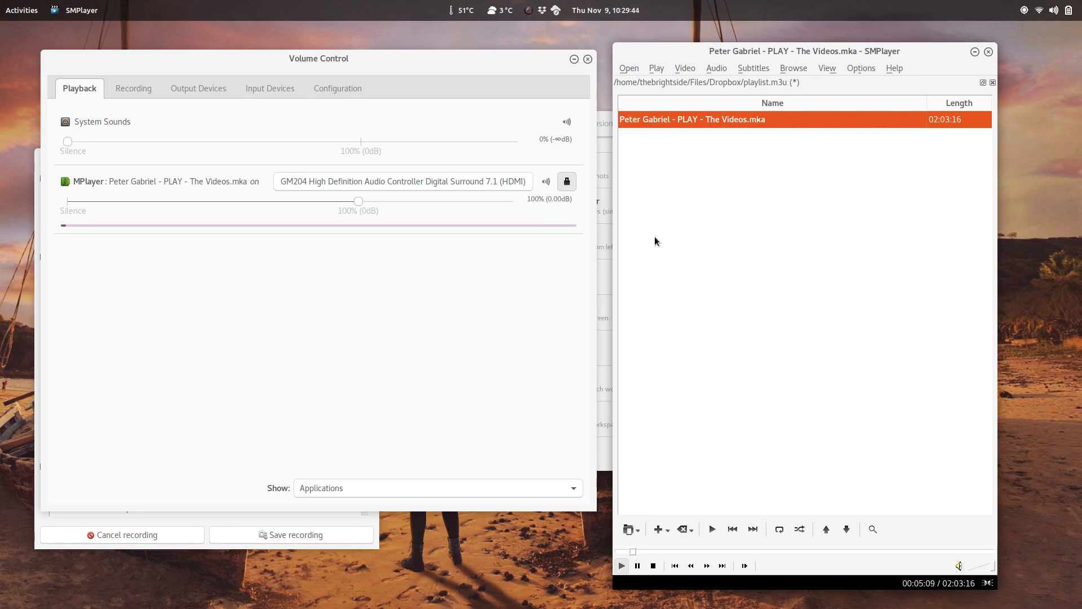
mouse_move(448, 274)
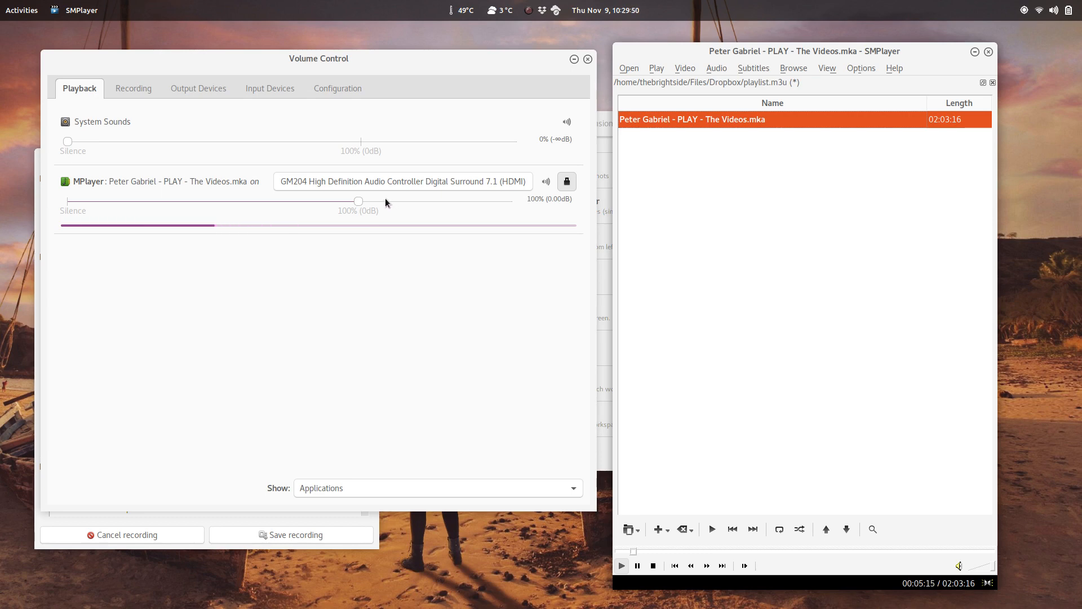
Step: Drag MPlayer's playback stream down through 55% and 35% to 25%
drag(357, 201, 227, 201)
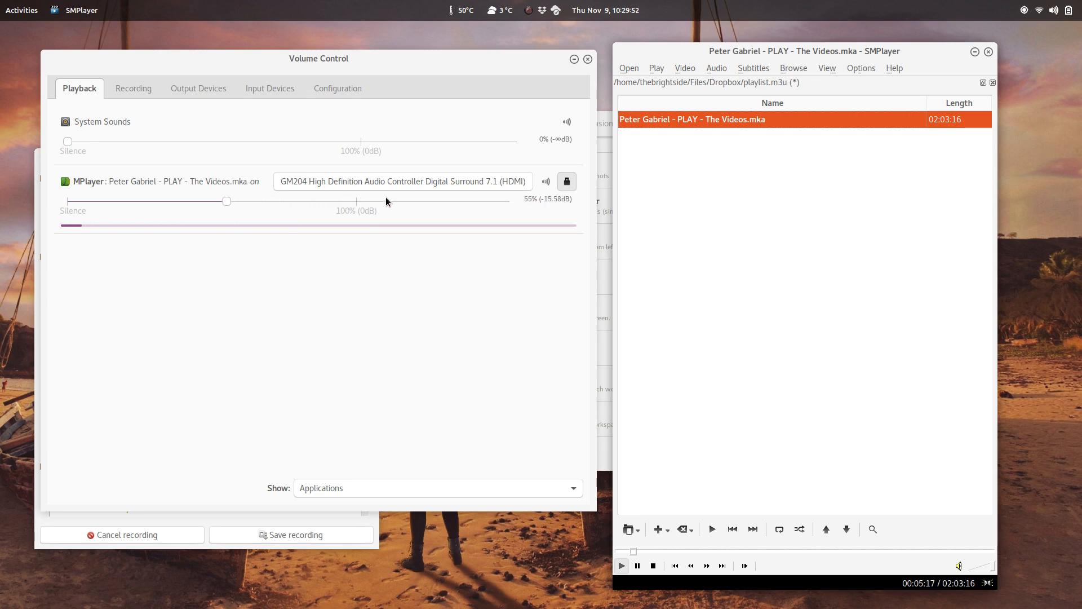
drag(227, 200, 168, 200)
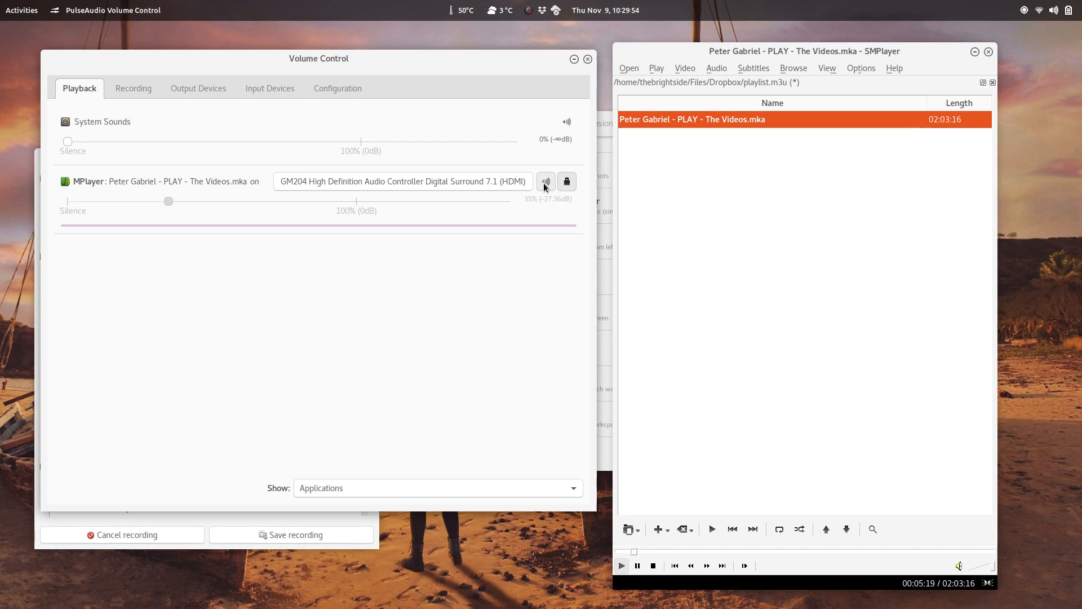
drag(168, 201, 140, 200)
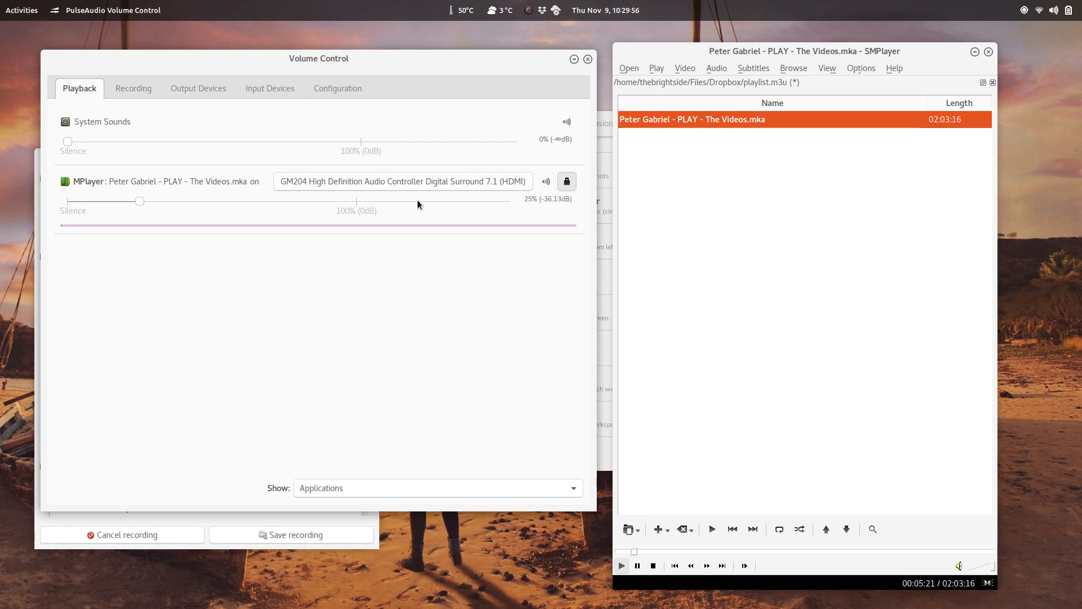